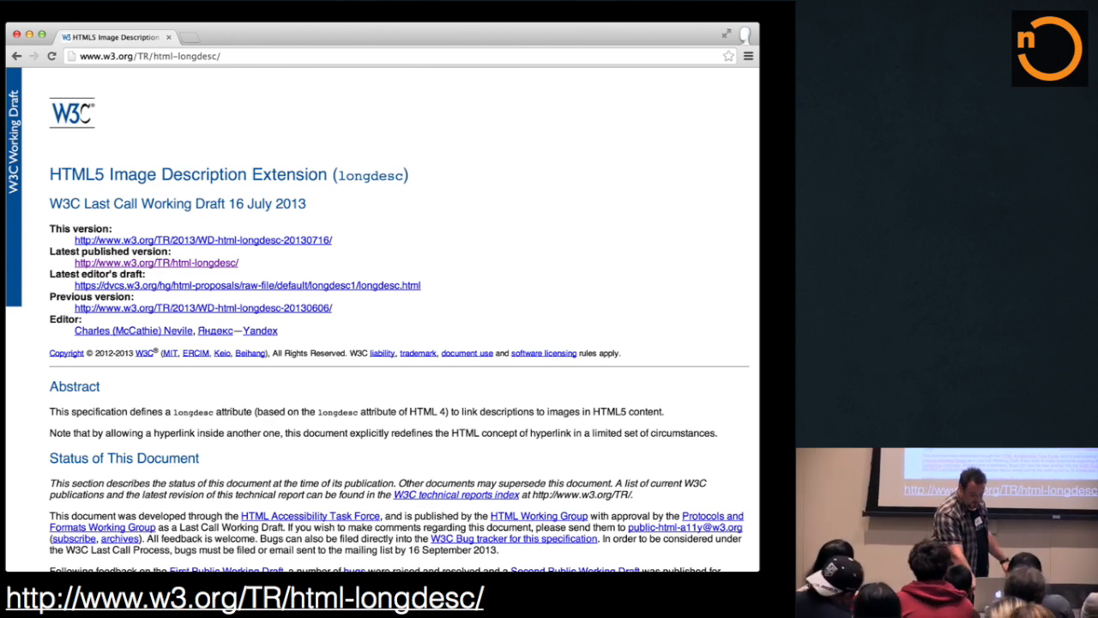
Scroll the W3C longdesc spec down to the Introduction's markup examples.
scroll("down", 3)
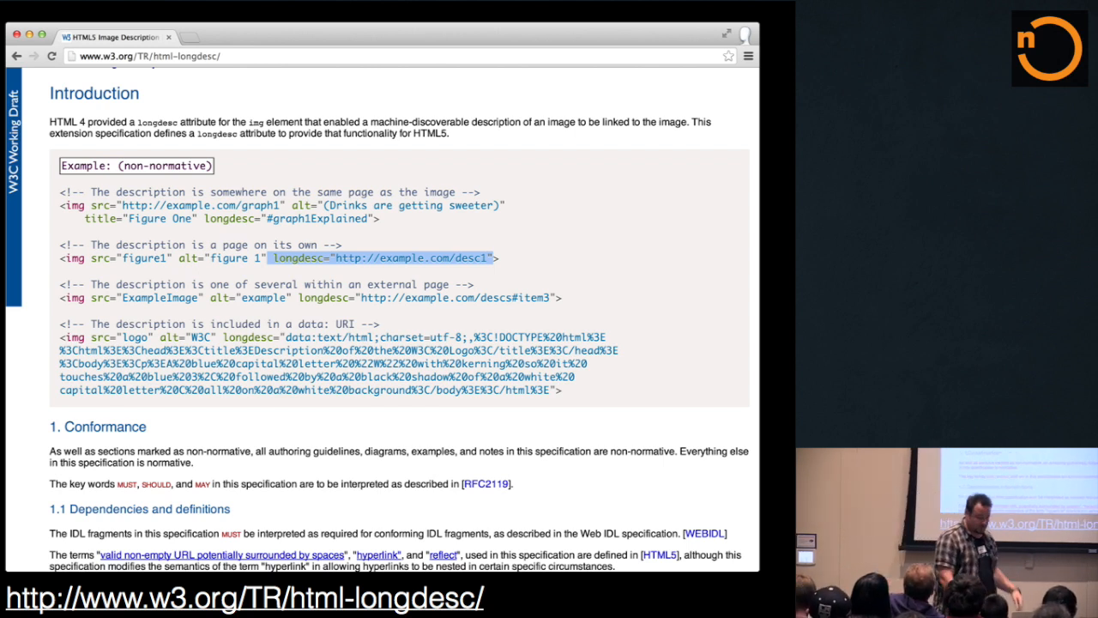
scroll("down", 3)
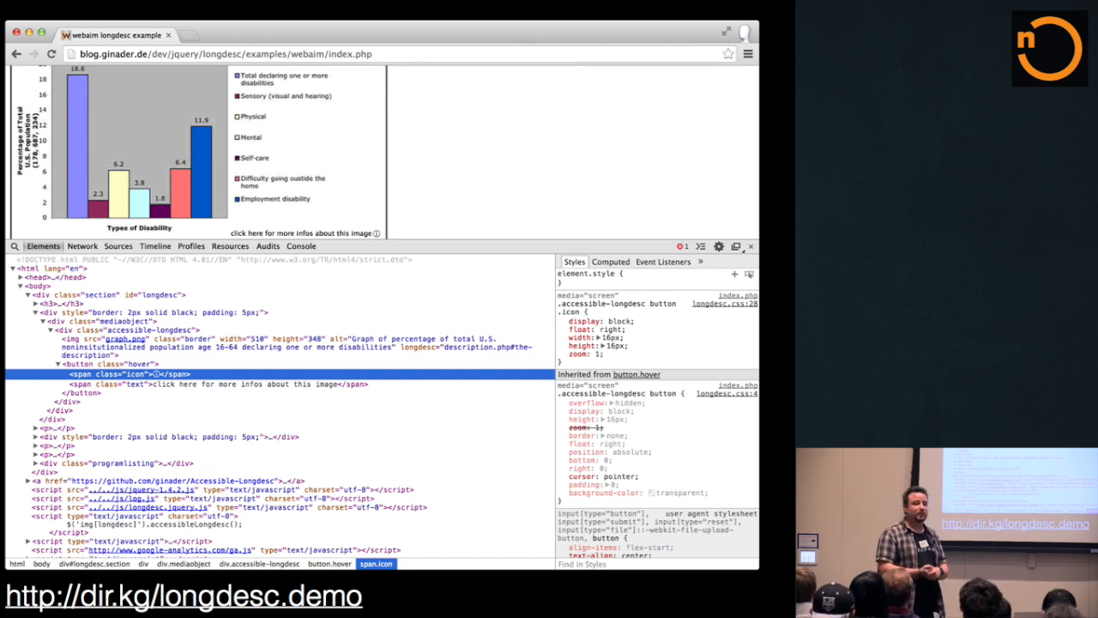
Inspect the span inside the button.hover element under the chart image.
left_click(300, 233)
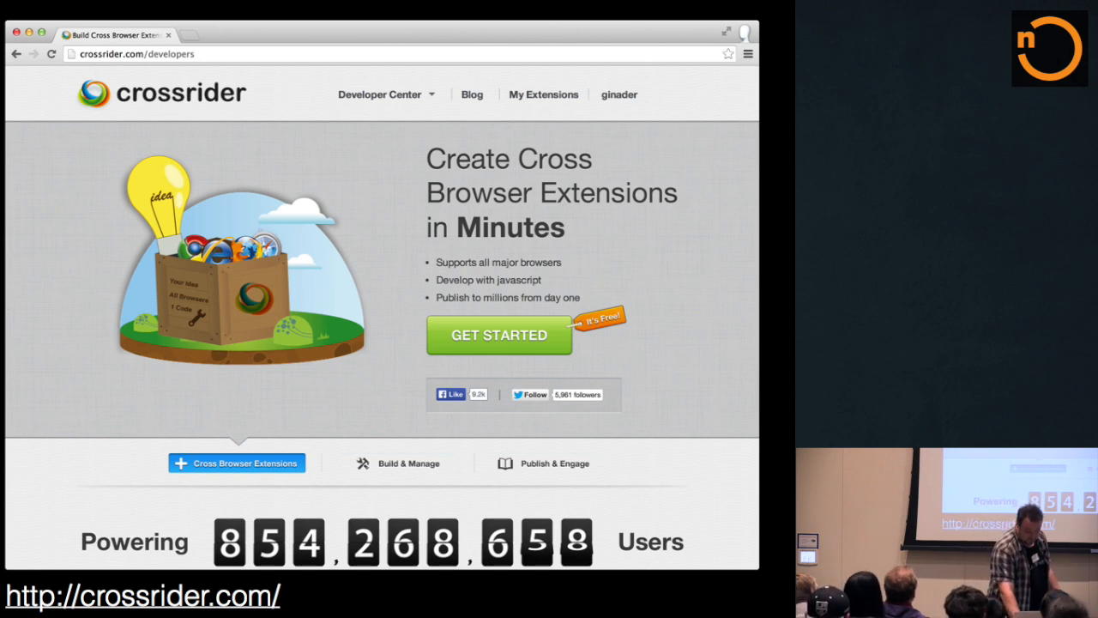
Navigate to crossrider.com/developers.
left_click(544, 95)
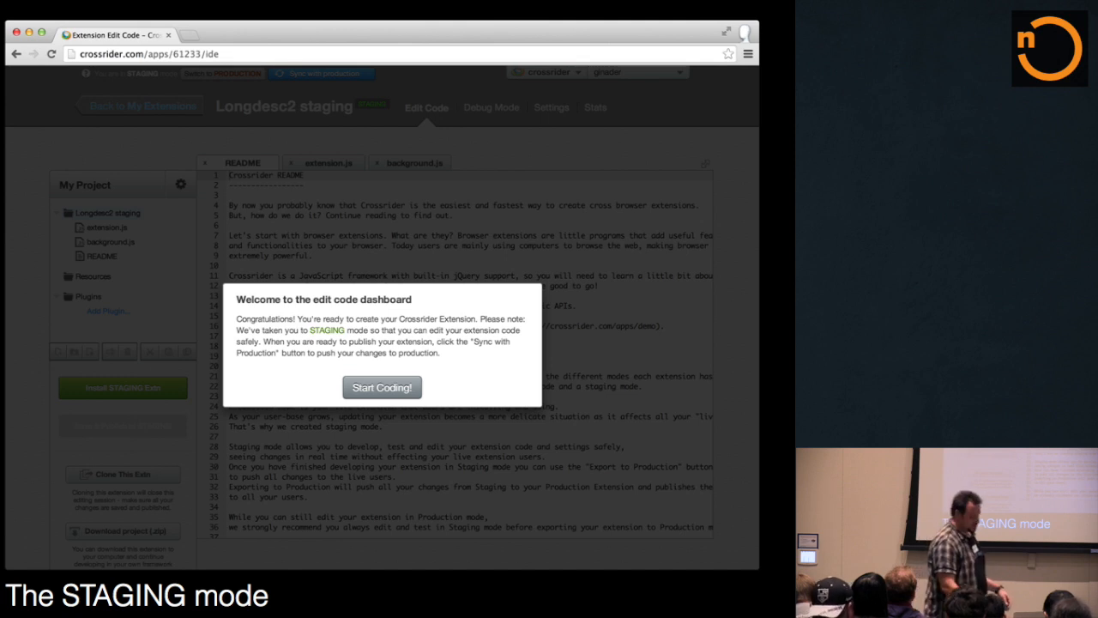
Dismiss the staging-mode welcome notice to reach the Longdesc2 code editor.
left_click(381, 387)
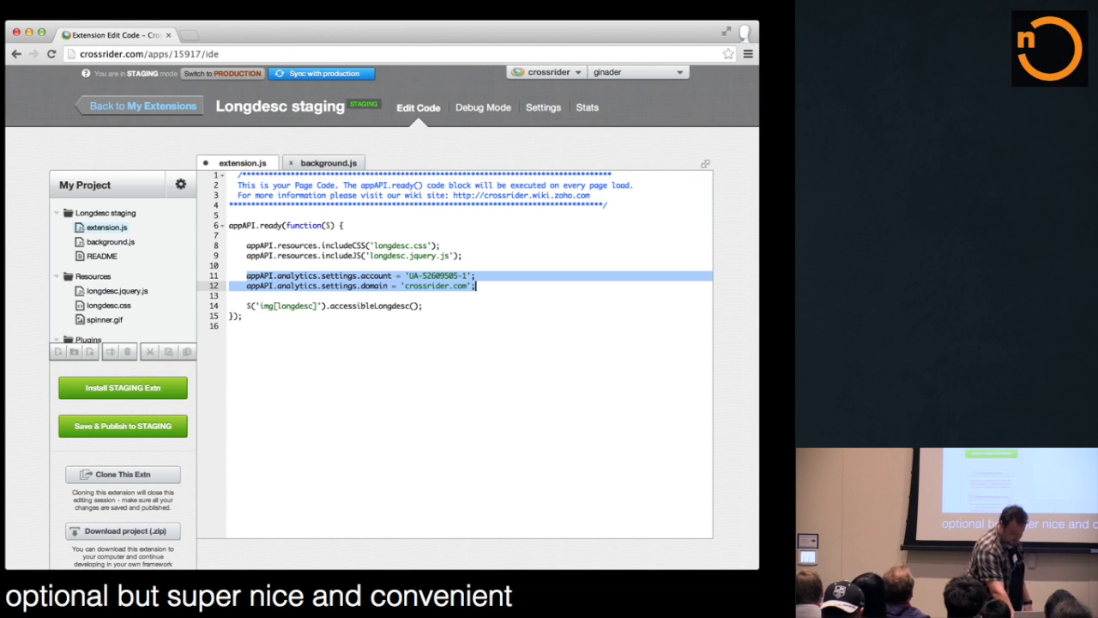
Switch from extension.js to the longdesc.css resource in the project.
left_click(108, 306)
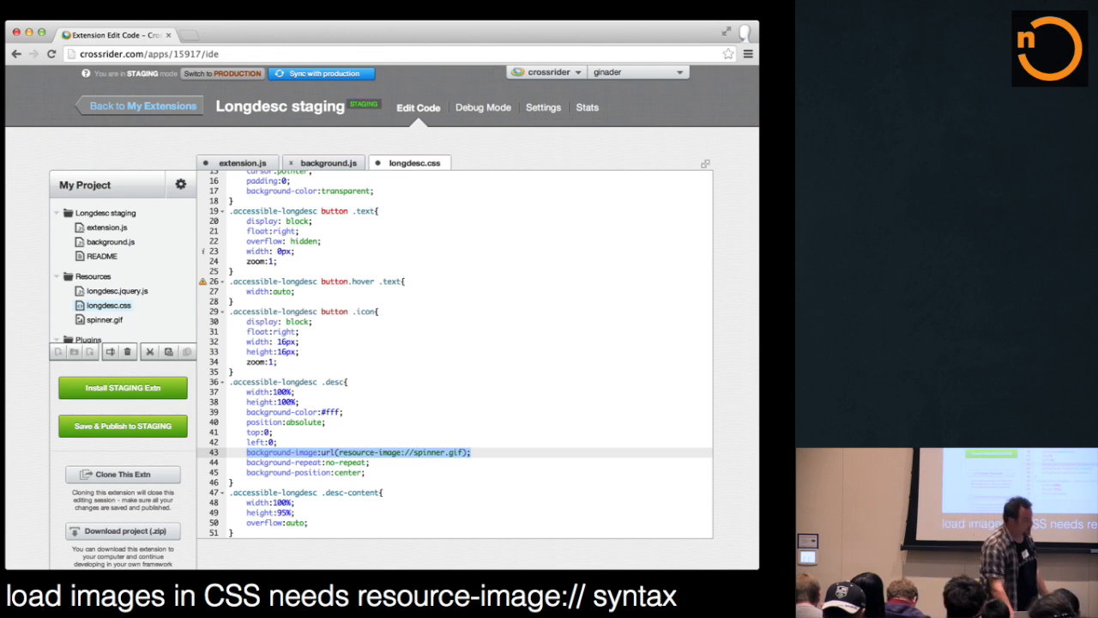
Return from longdesc.css to the extension.js page code.
left_click(244, 163)
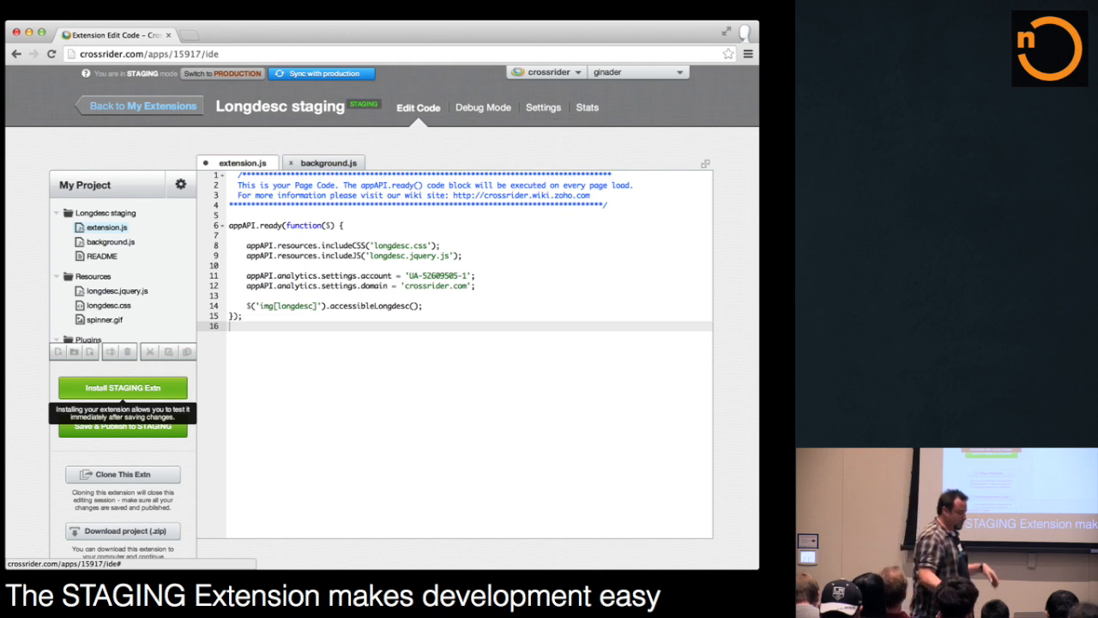
Install the STAGING build of the extension from the Crossrider sidebar.
left_click(124, 388)
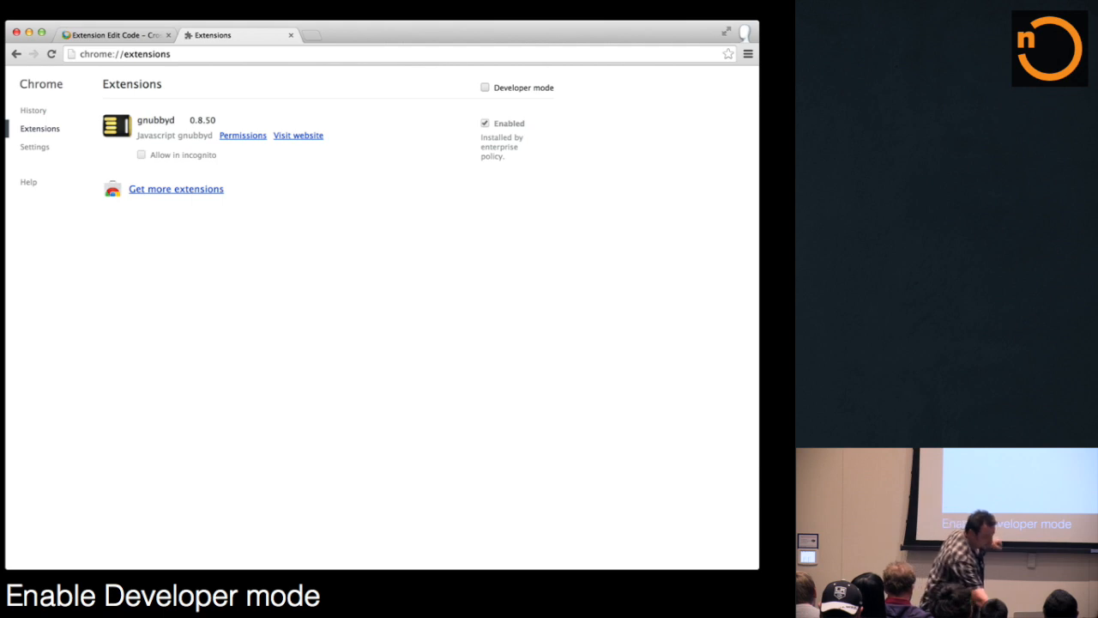
Enable Developer mode and start loading an unpacked extension folder.
left_click(484, 85)
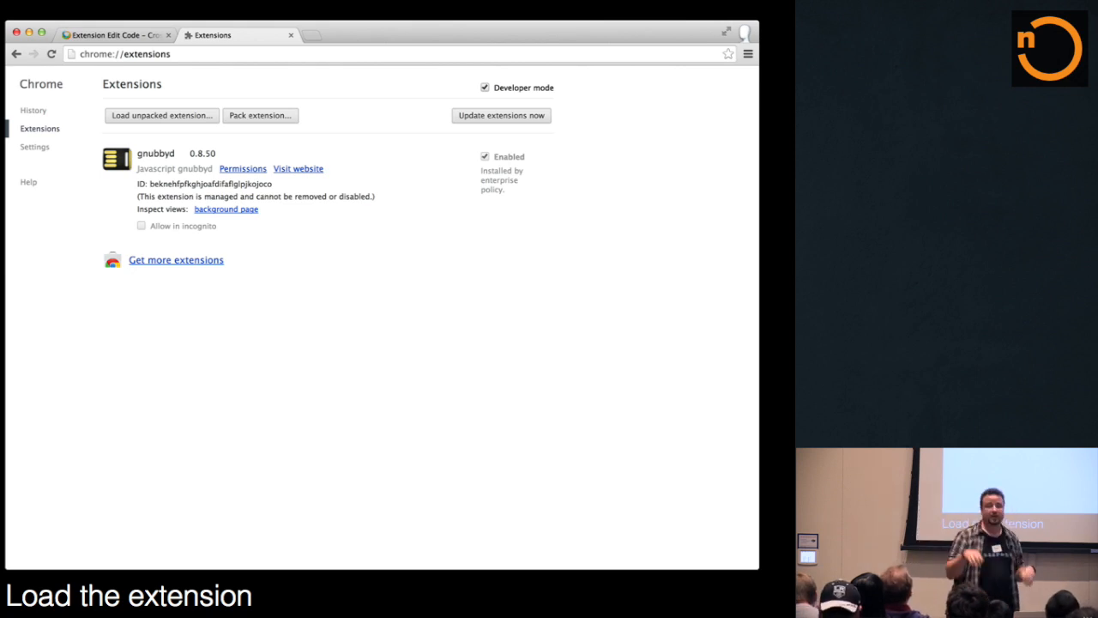
left_click(161, 115)
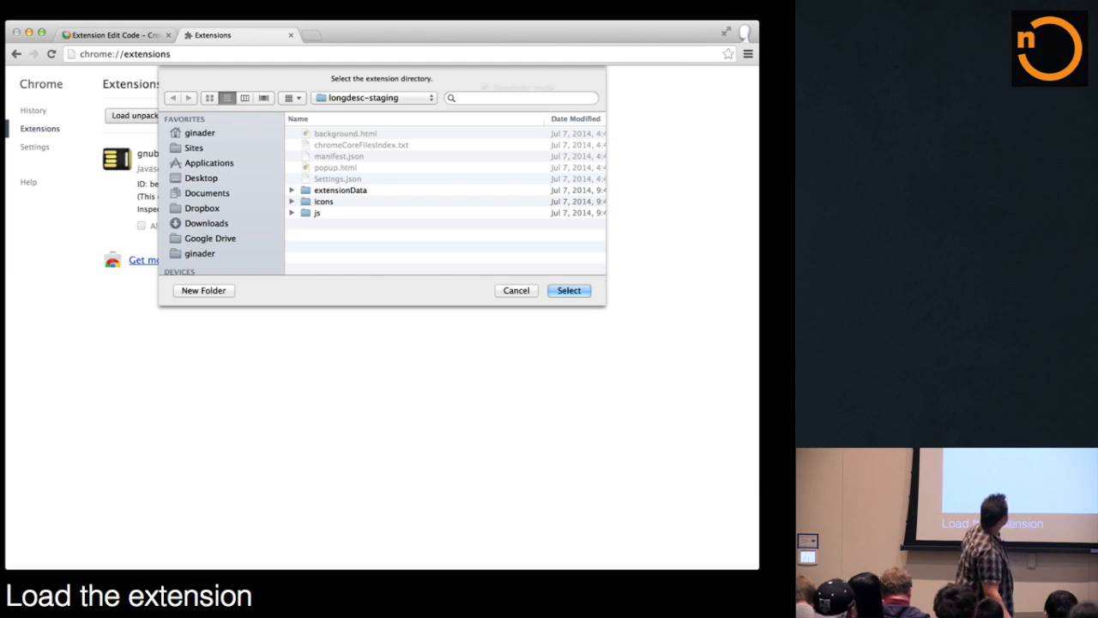
Select the longdesc-staging folder to load it as an extension.
left_click(570, 290)
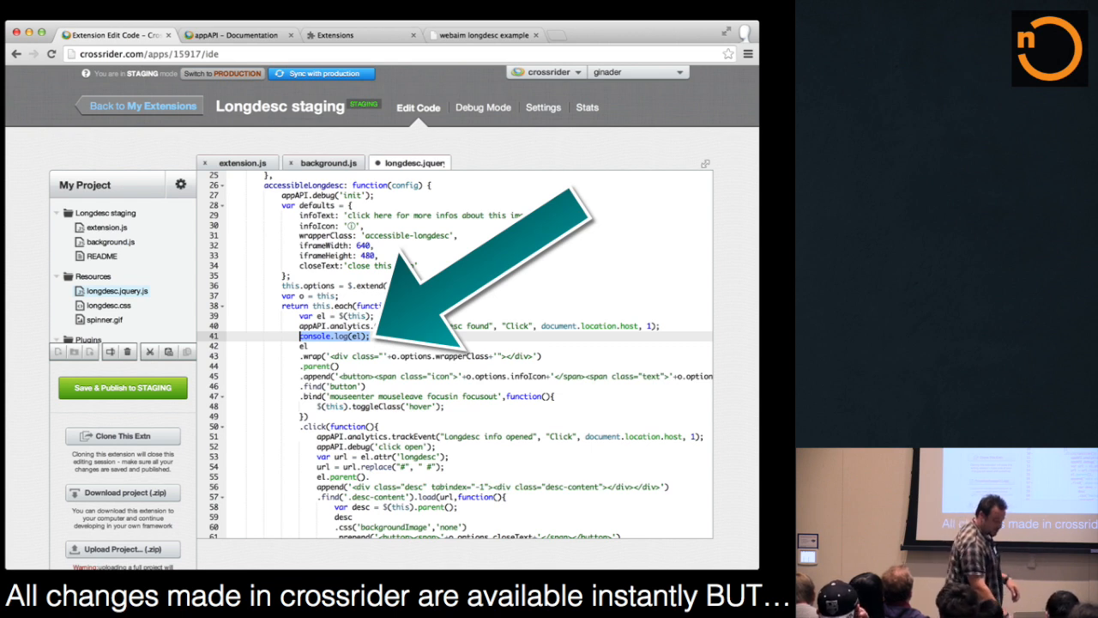
Switch to the webaim longdesc example tab to view its console output.
left_click(334, 34)
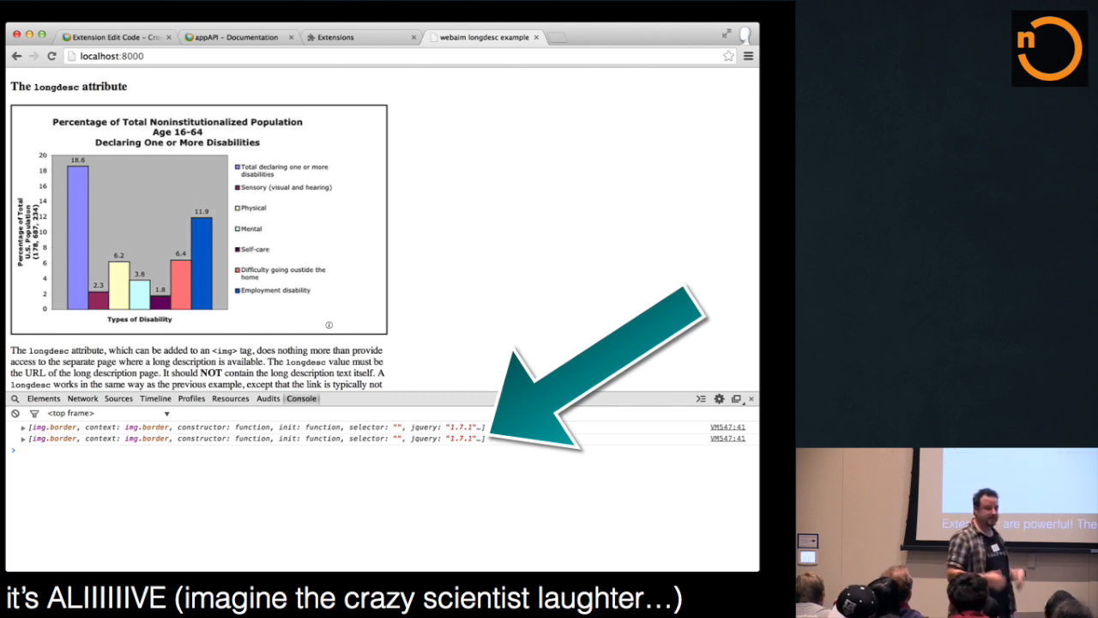
Show docs.crossrider.com listing the built-in, storage, browser, utilities and analytics APIs.
left_click(232, 38)
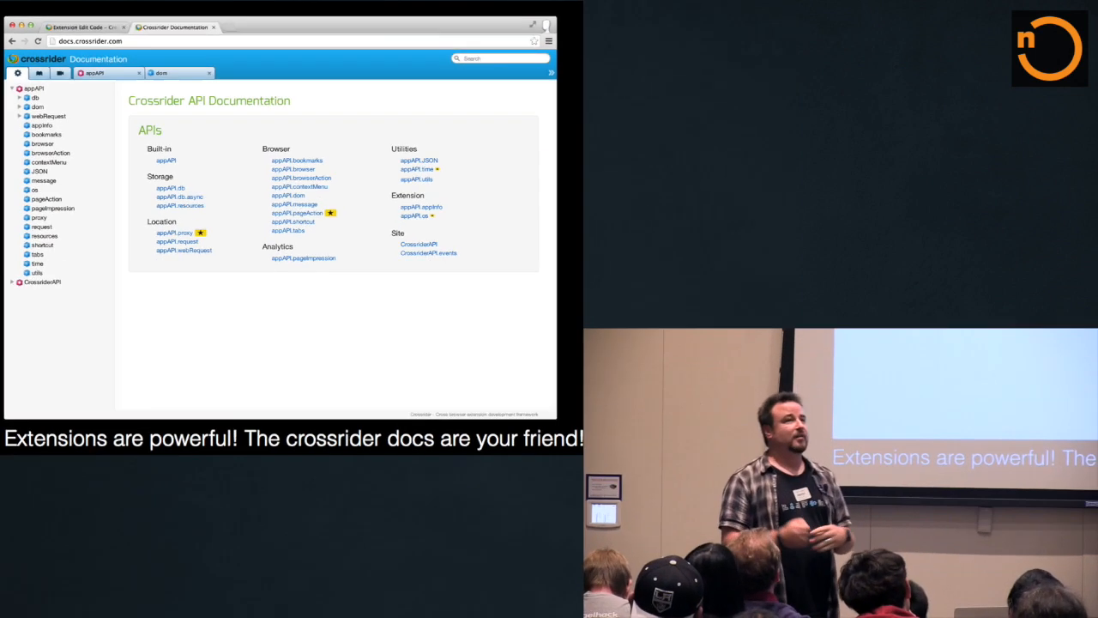
Browse the appAPI.request docs, then show the localhost longdesc page with its console logging image objects.
left_click(177, 240)
type("network")
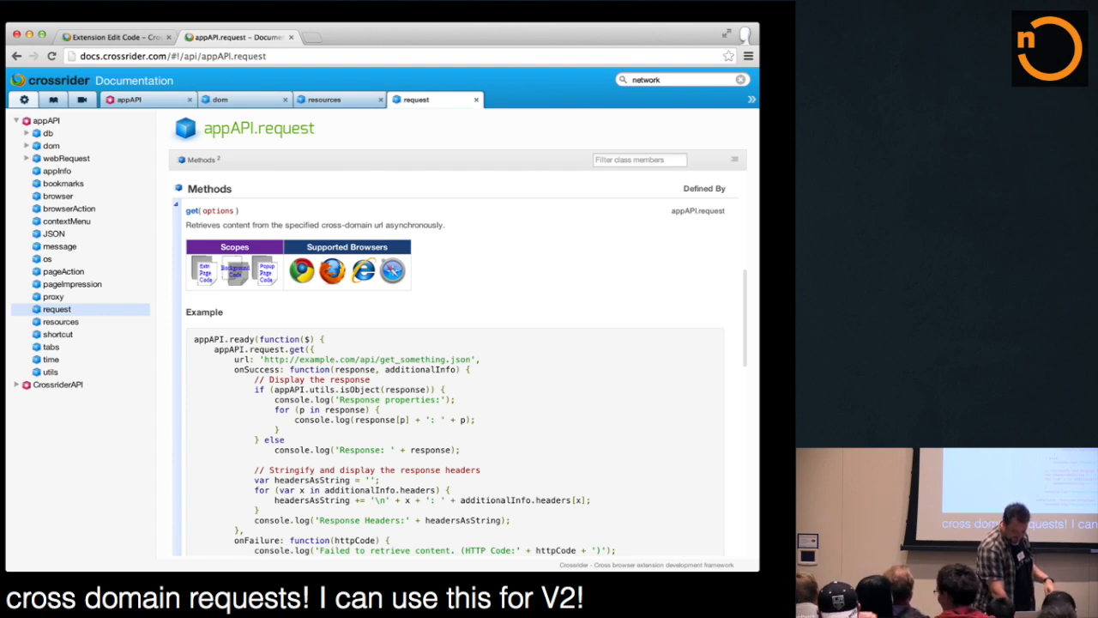
left_click(68, 208)
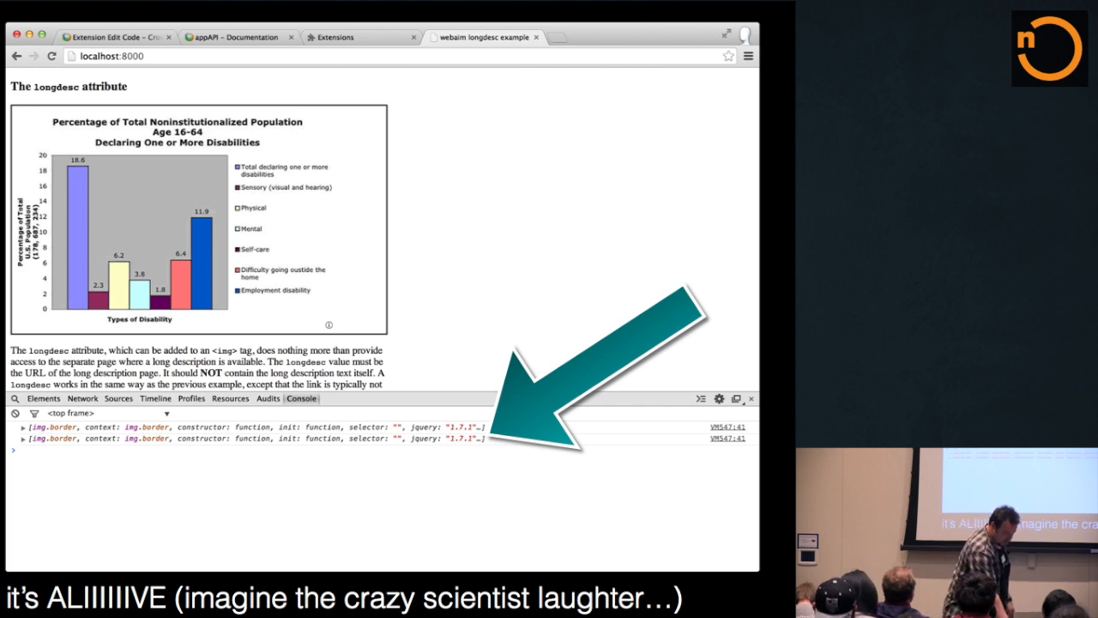
Show the appAPI.request get method's cross-domain request example code again.
left_click(232, 38)
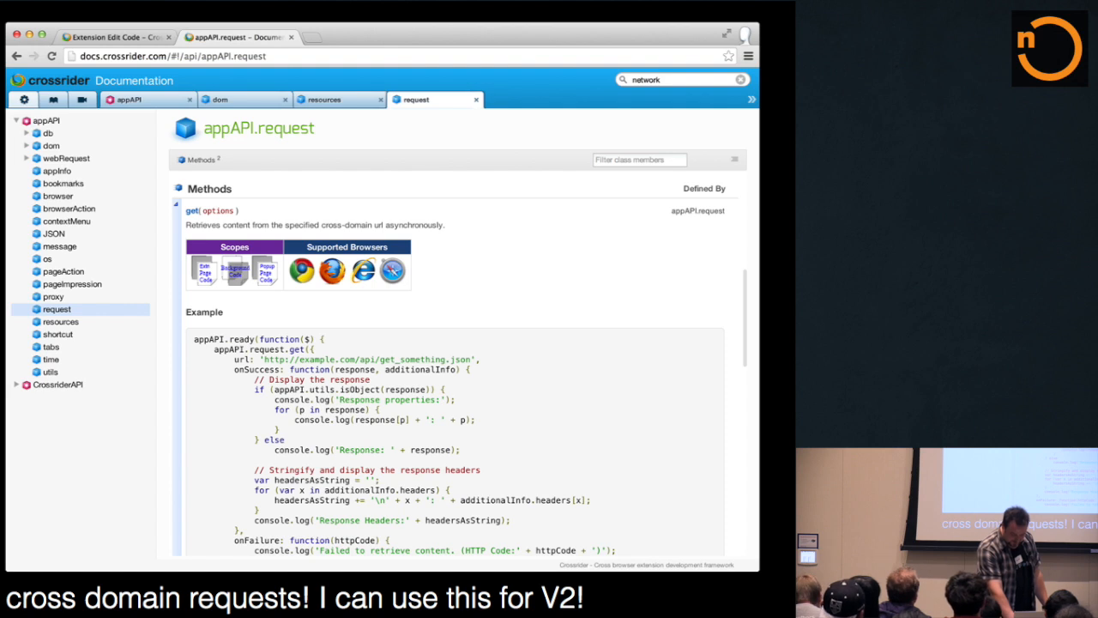
Show extension.js in the Crossrider IDE Edit Code view for the Longdesc staging app.
left_click(68, 196)
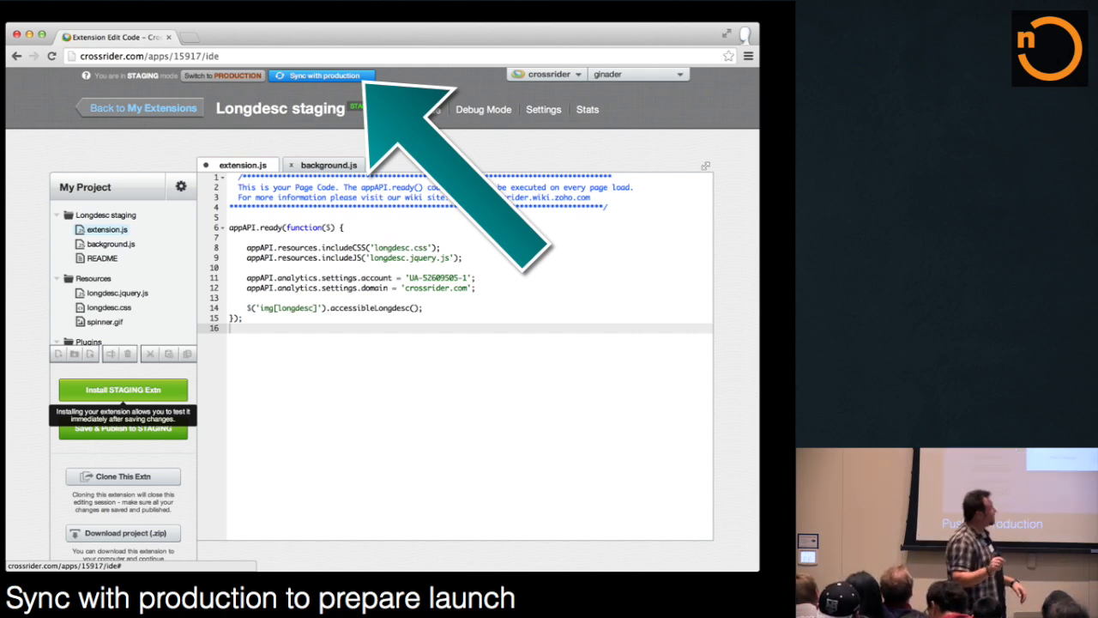
Sync staging with production, pushing both Code and Settings, leaving production code editing disabled.
left_click(321, 76)
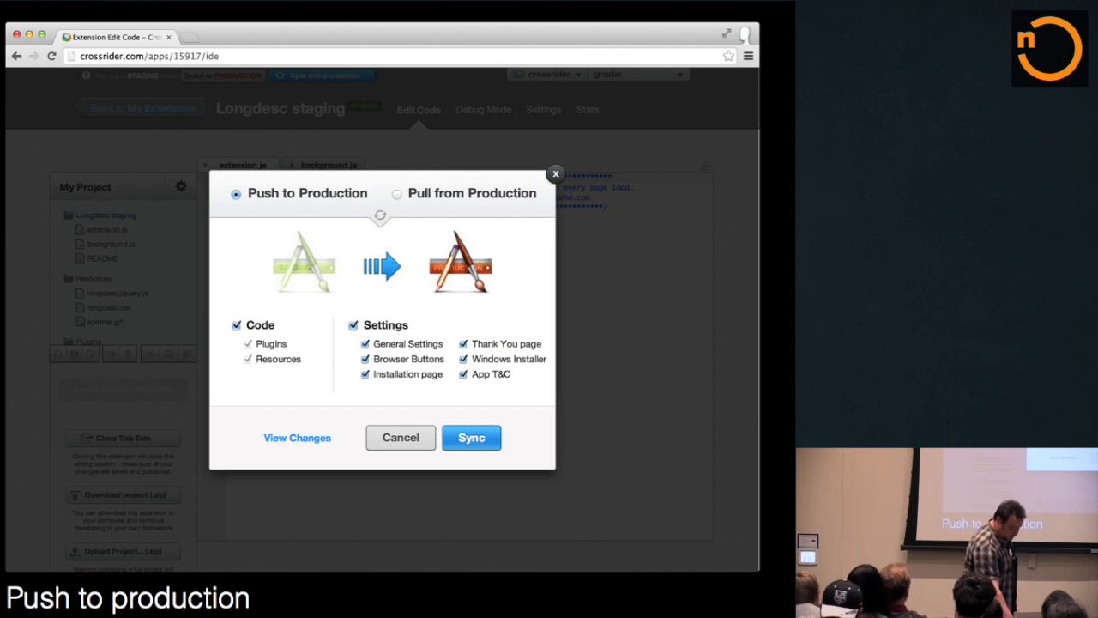
left_click(470, 437)
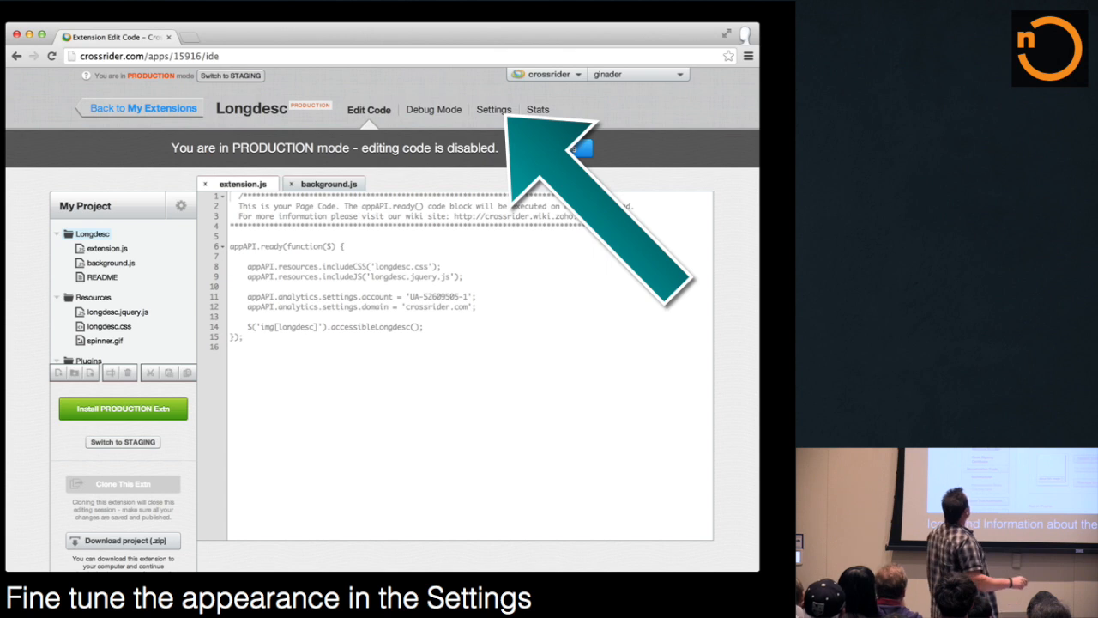
Show General Settings for the production Longdesc extension with its name, description and icon.
left_click(495, 110)
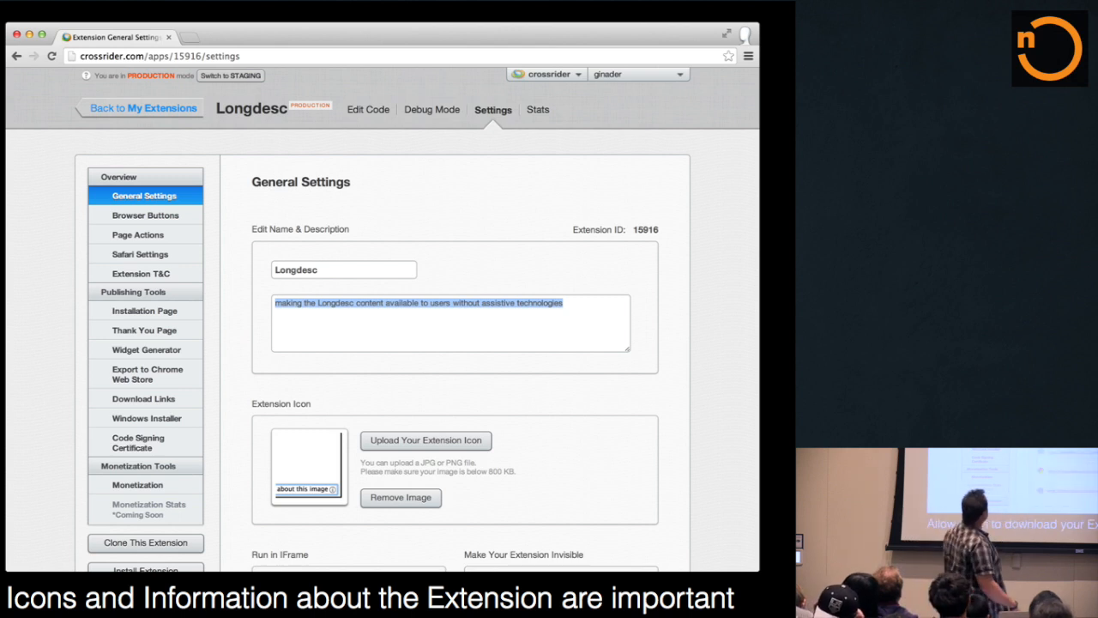
Show Publishing Tools > Download Links with the auto-detect link and per-browser download links.
left_click(144, 398)
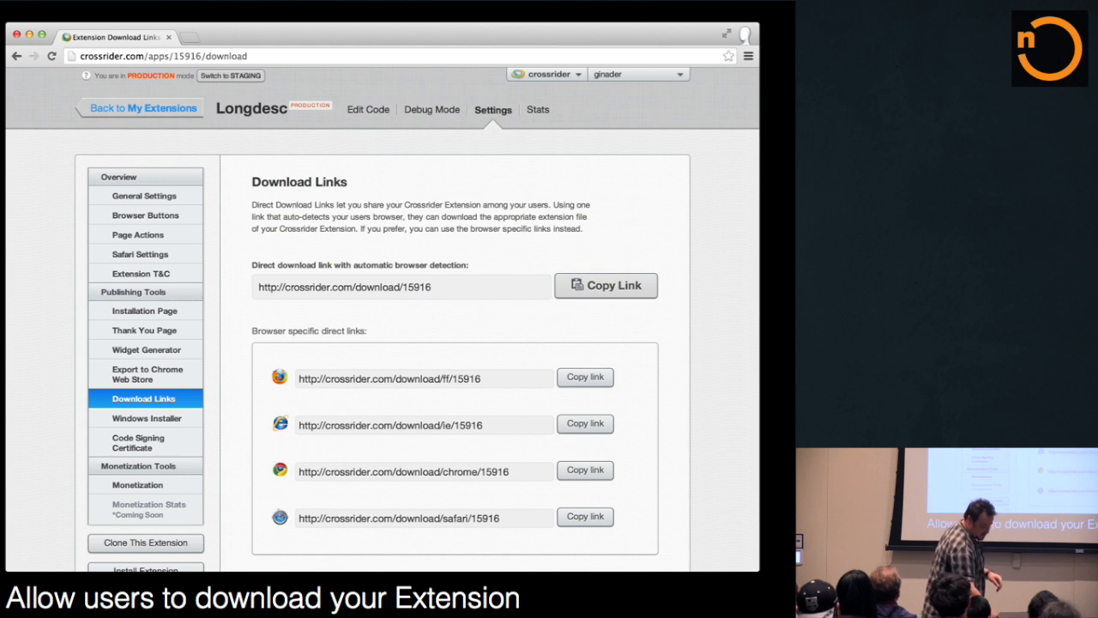
View the Export to Chrome Web Store steps, then show the dashboard listing Longdesc 1.26.20 as published.
left_click(147, 374)
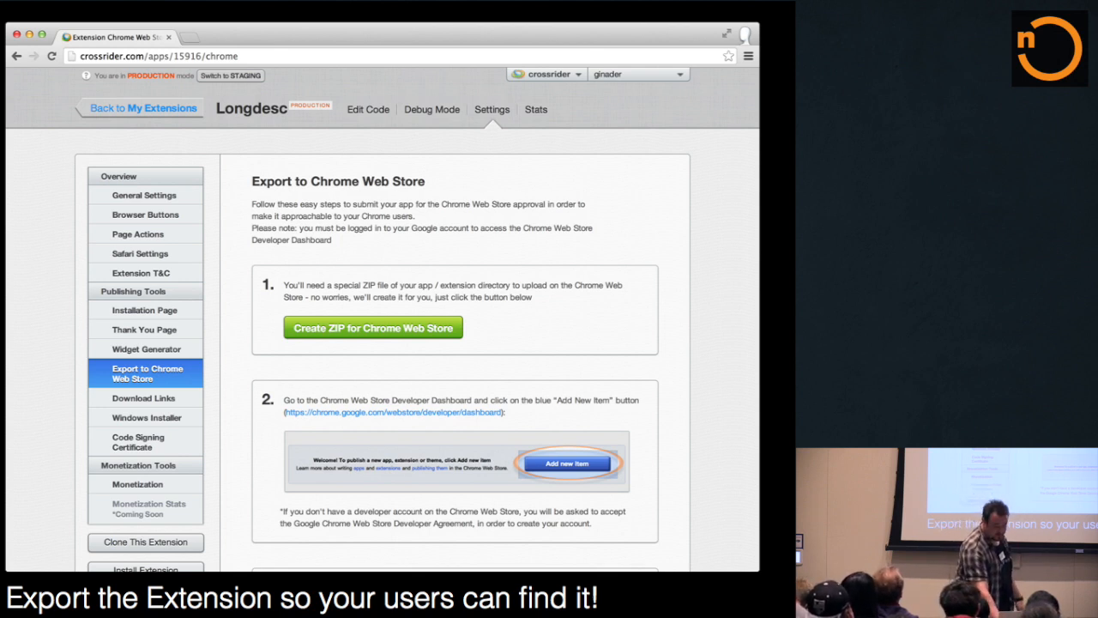
left_click(391, 411)
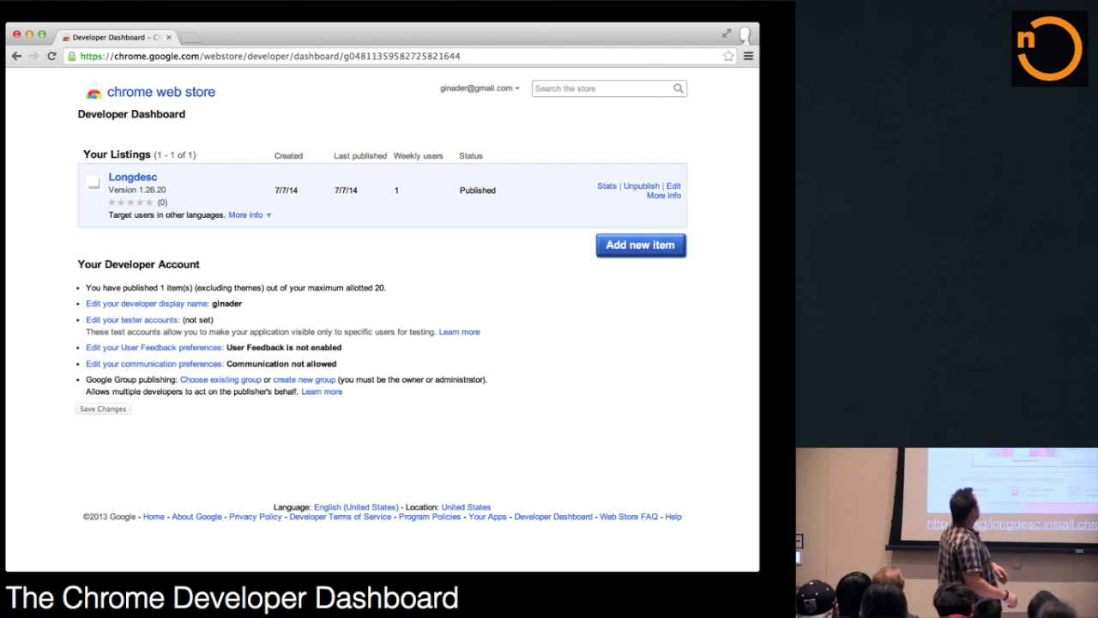
left_click(134, 176)
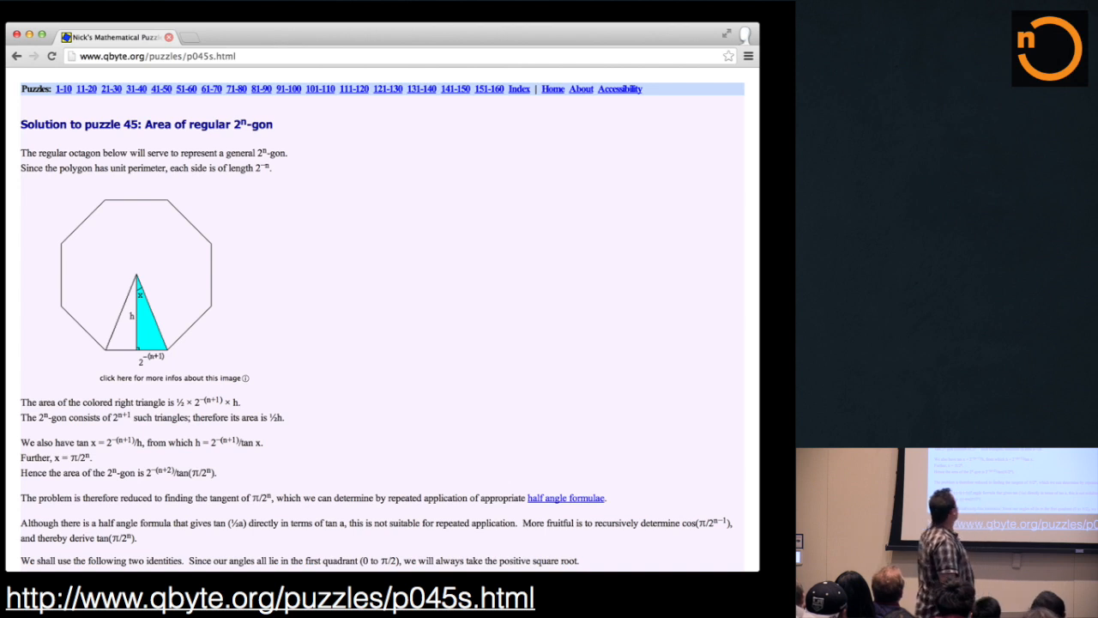
Use the 'more info about this image' link to show, hide and reshow the octagon's long description.
left_click(172, 377)
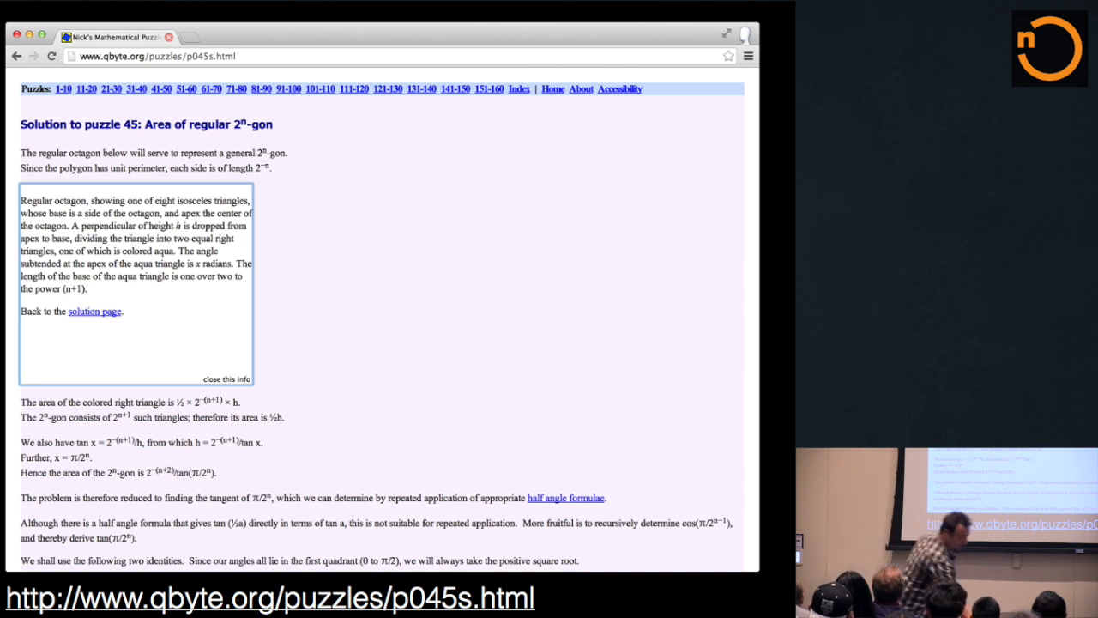
left_click(227, 379)
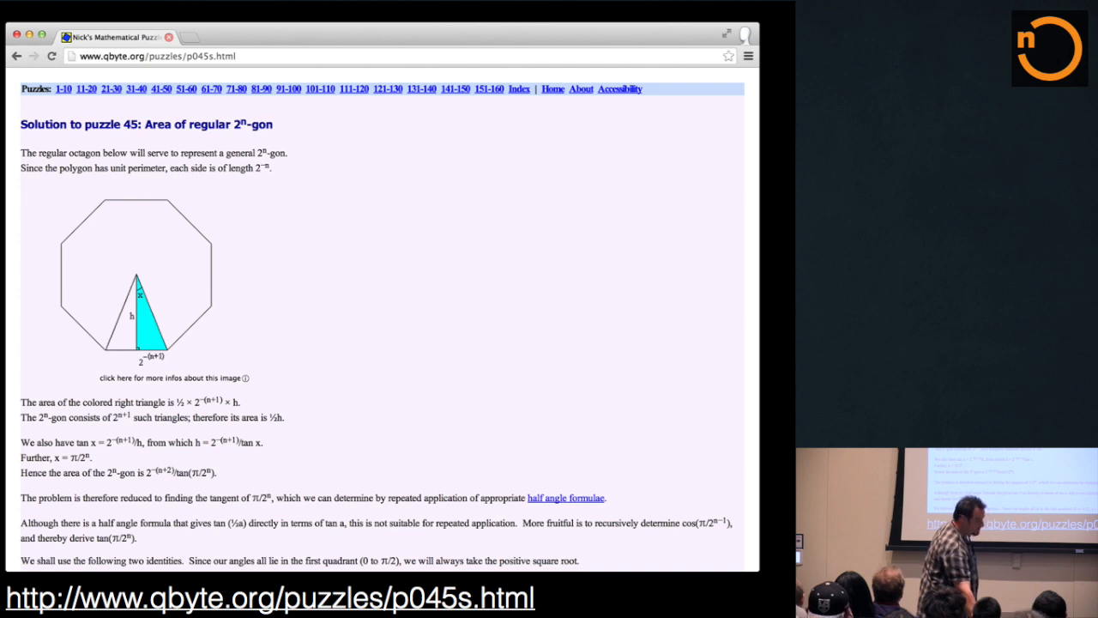
left_click(171, 378)
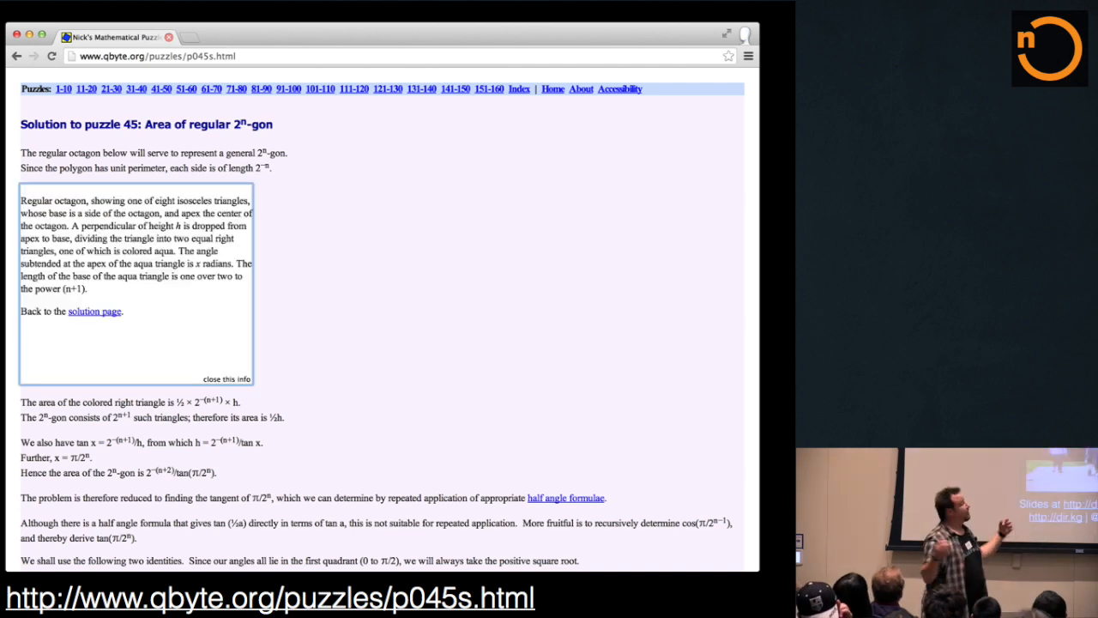